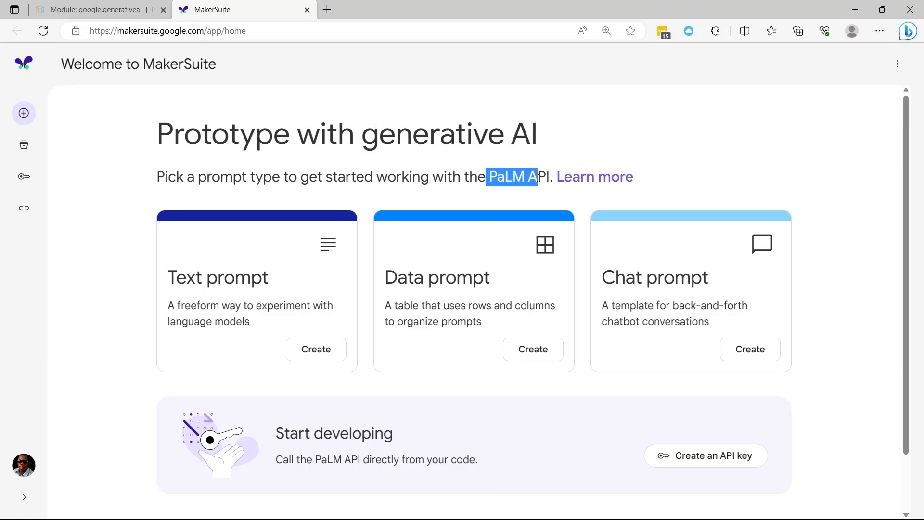
Step: Highlight 'PaLM API' and 'Chat' in the notes, then start a new environment from Environments
double_click(401, 134)
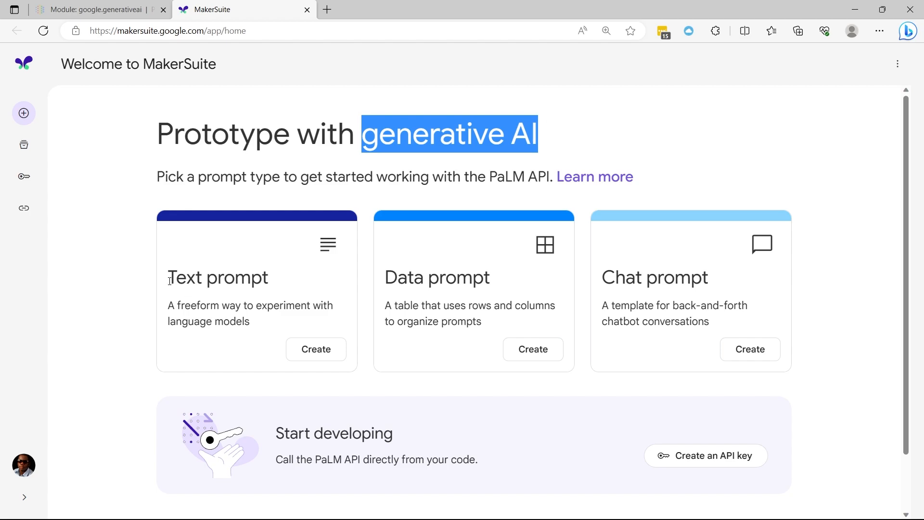
mouse_move(323, 290)
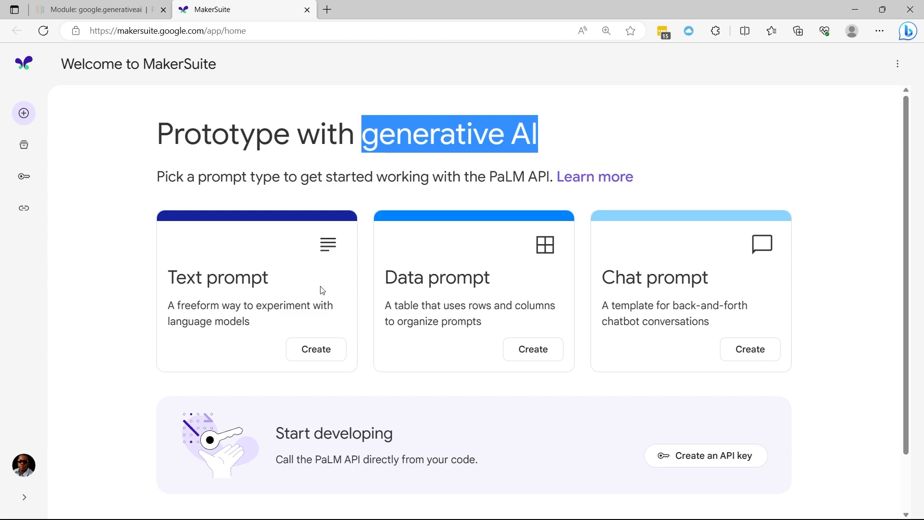
double_click(404, 277)
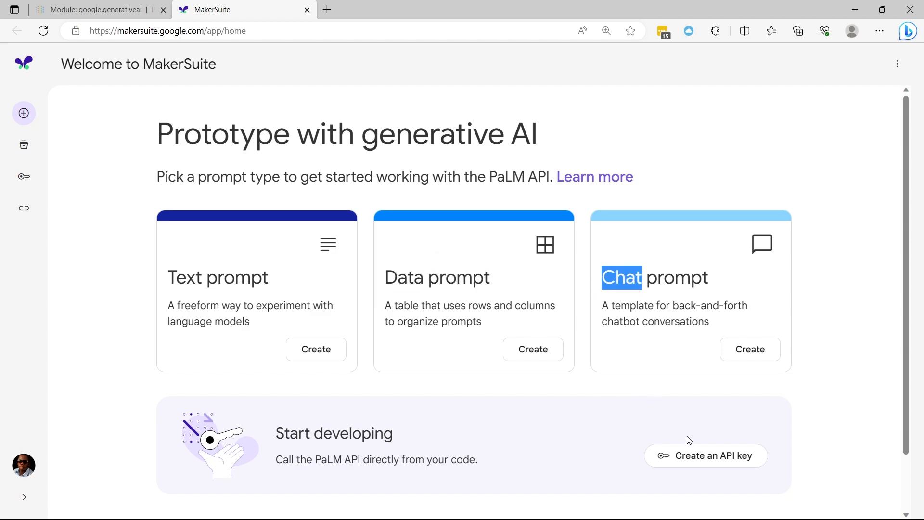
mouse_move(219, 225)
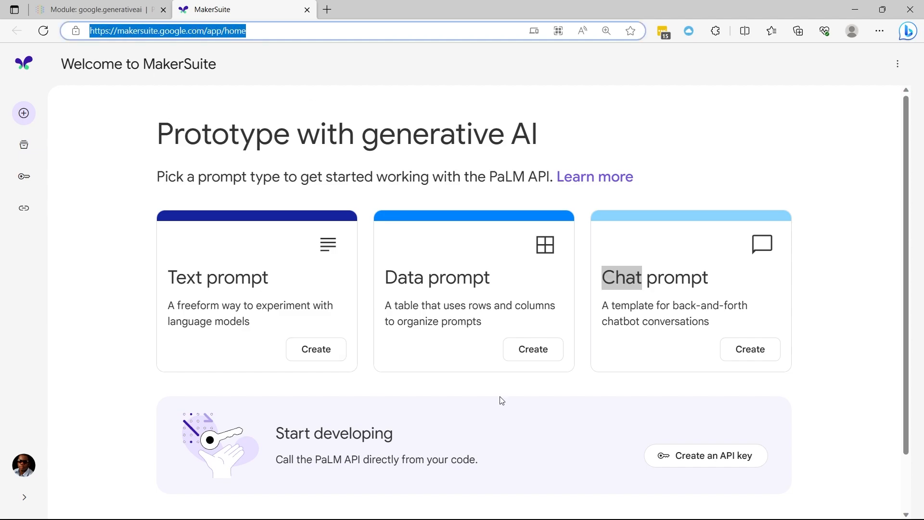
mouse_move(727, 458)
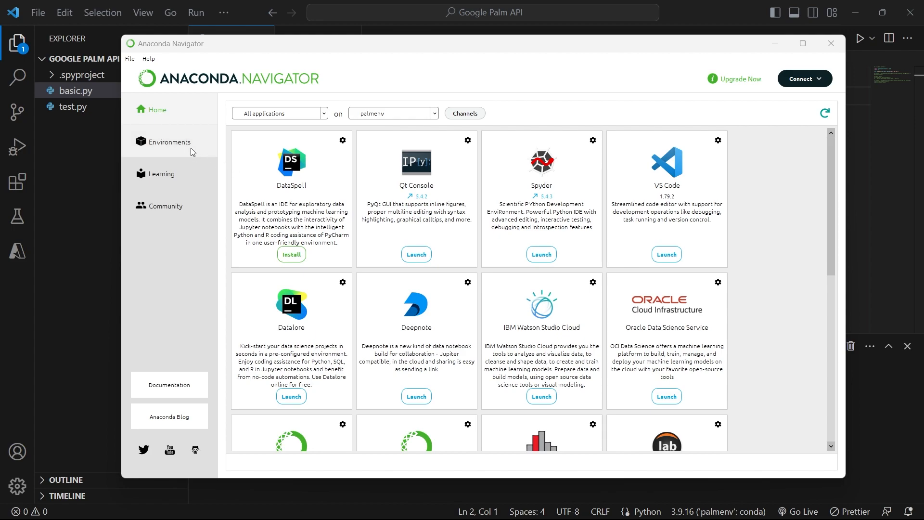
click(168, 143)
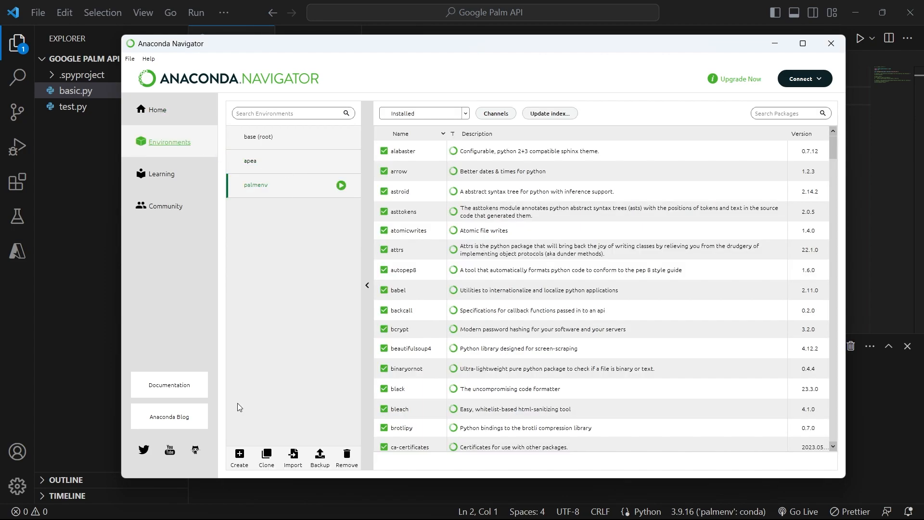
click(239, 457)
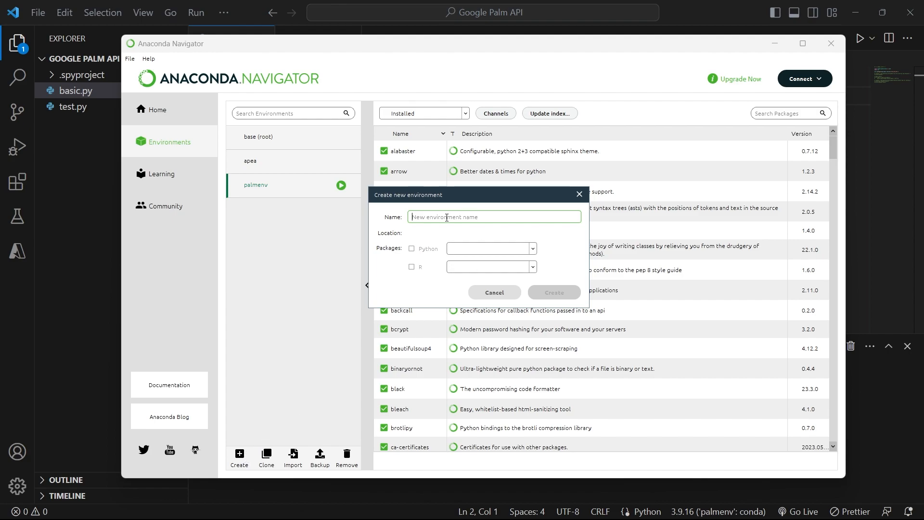
Step: Name a trial environment 'sample', check available Python versions, then dismiss the form
click(412, 249)
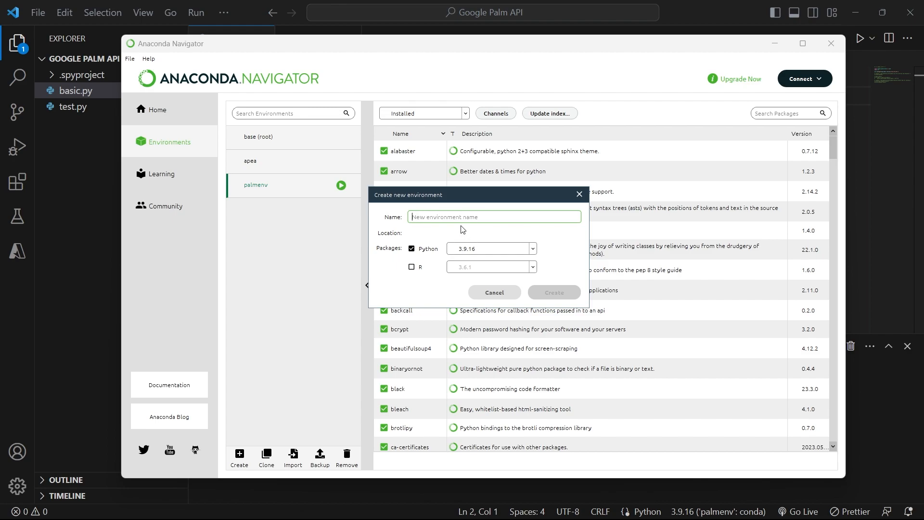
click(532, 248)
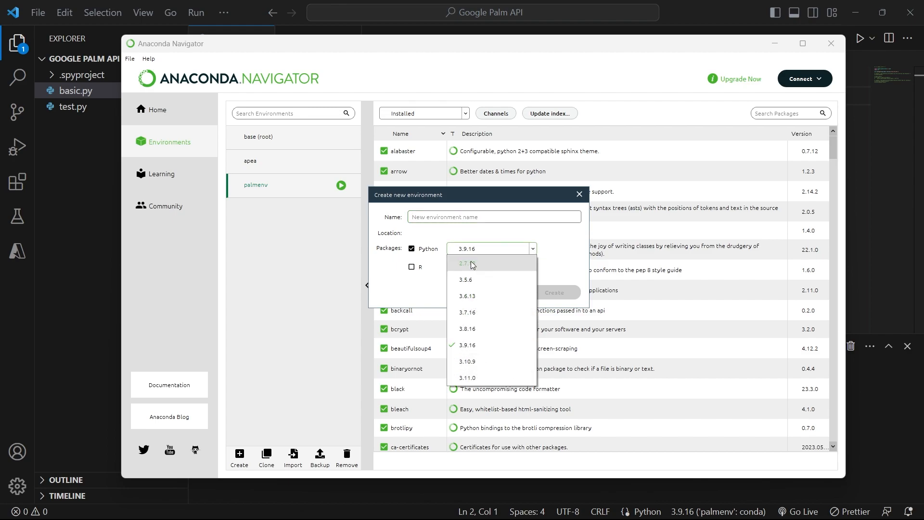
mouse_move(487, 312)
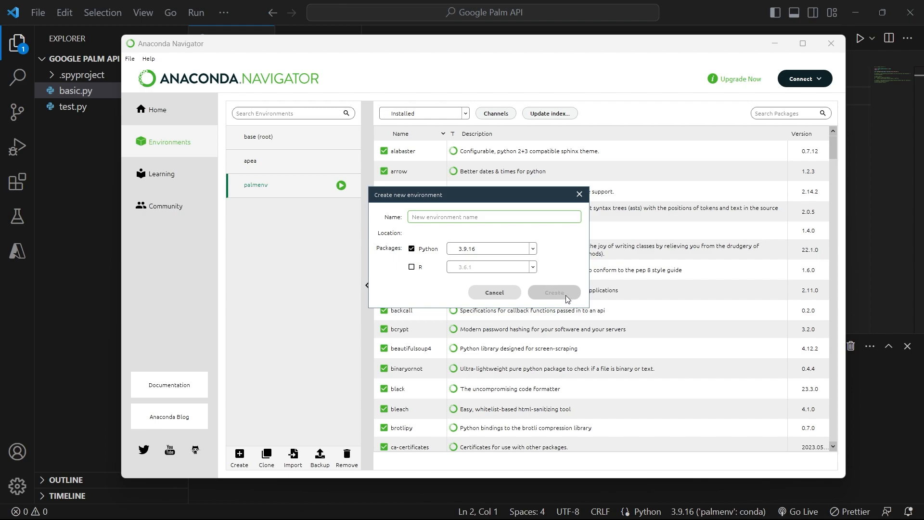
mouse_move(565, 301)
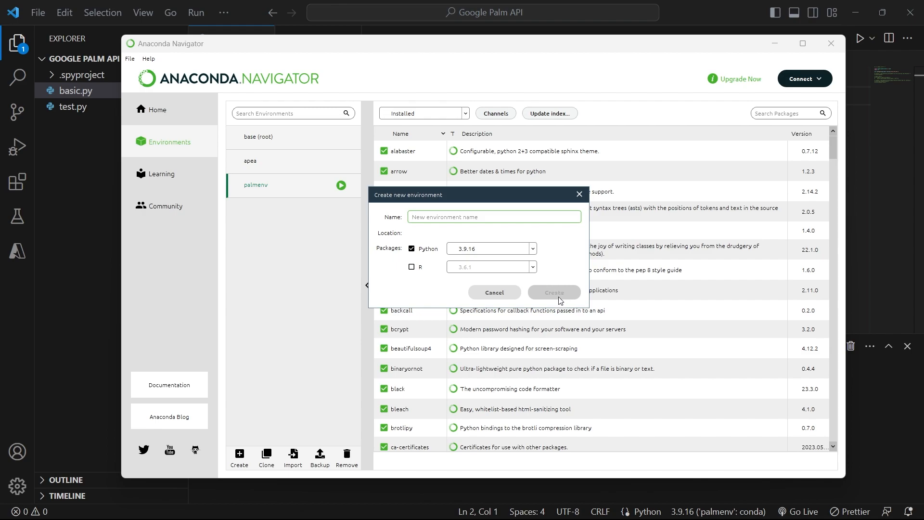
text(sample)
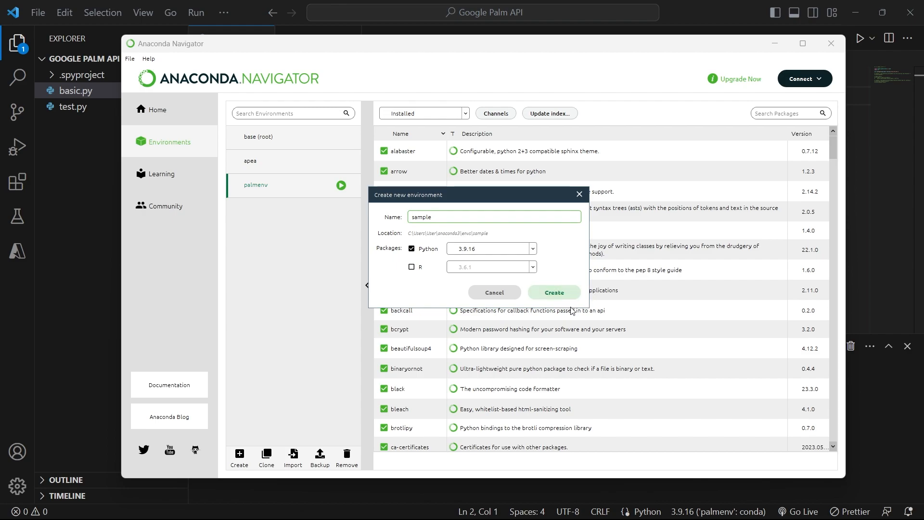
click(494, 292)
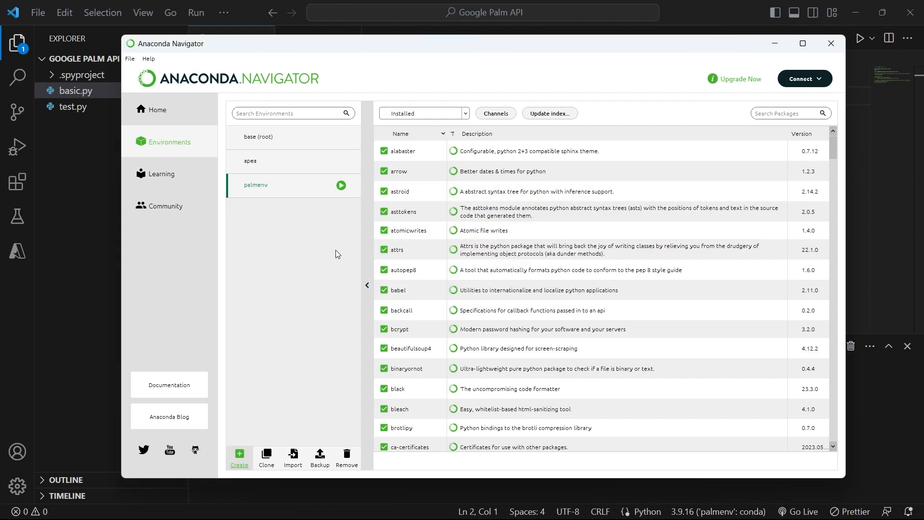
mouse_move(270, 200)
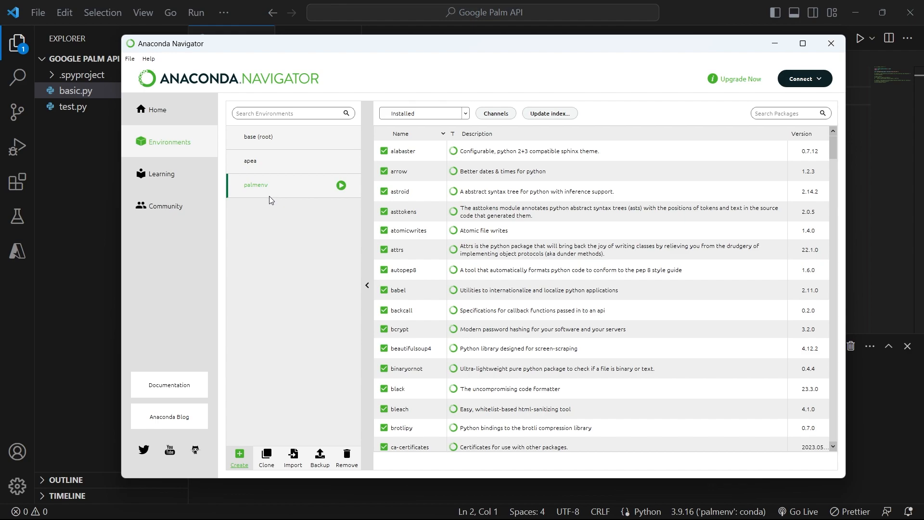
mouse_move(284, 199)
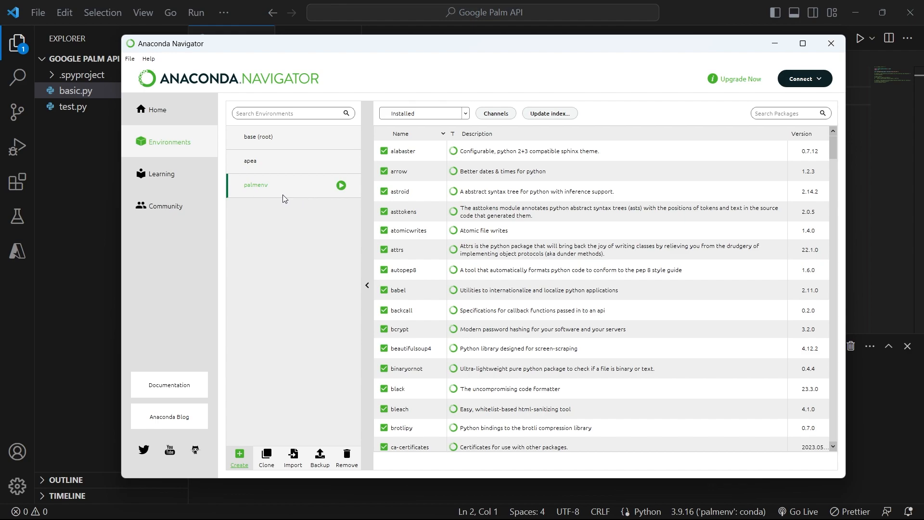
Step: Open a command terminal from the palmenv environment's launch menu
click(340, 185)
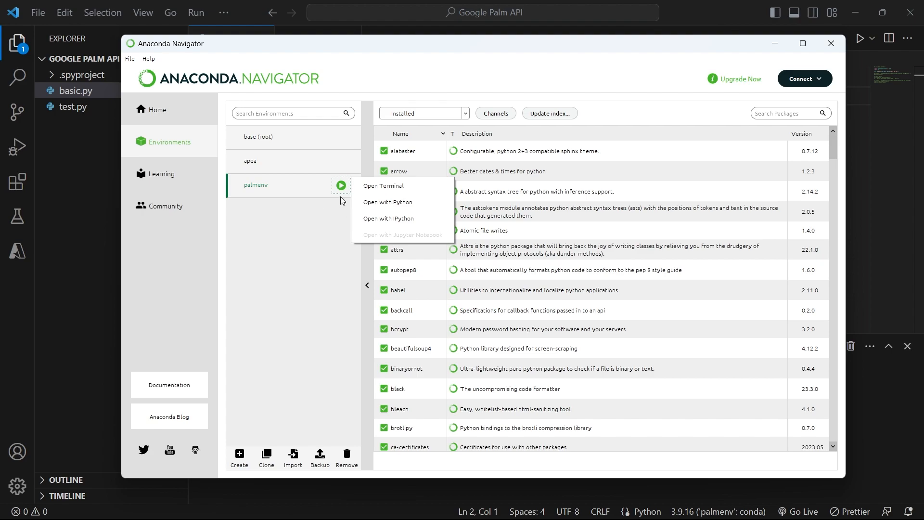
mouse_move(382, 186)
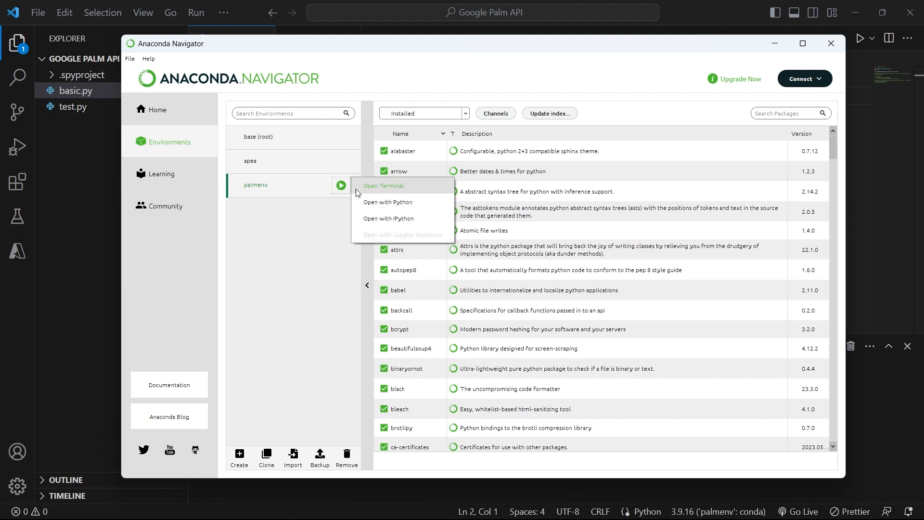
click(383, 186)
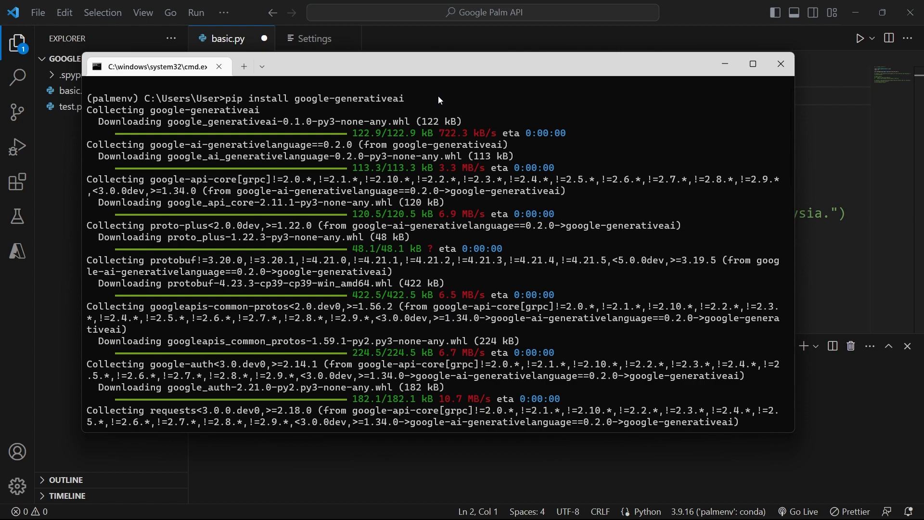
mouse_move(141, 107)
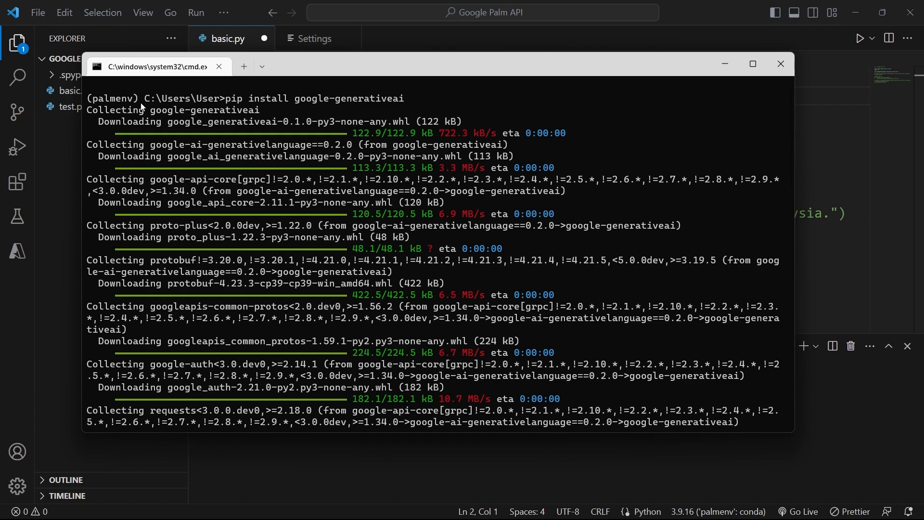
Step: Highlight the palmenv name in the prompt while google-generativeai installs
double_click(114, 98)
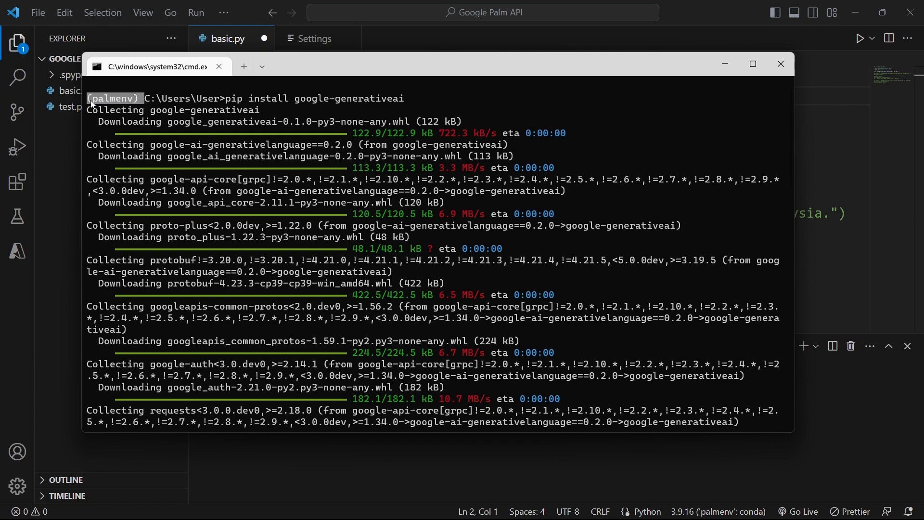
mouse_move(155, 111)
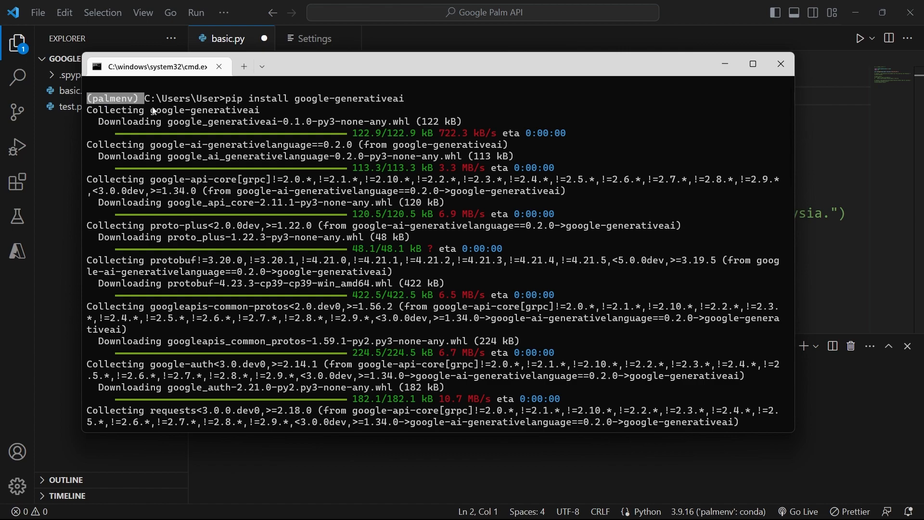
mouse_move(131, 112)
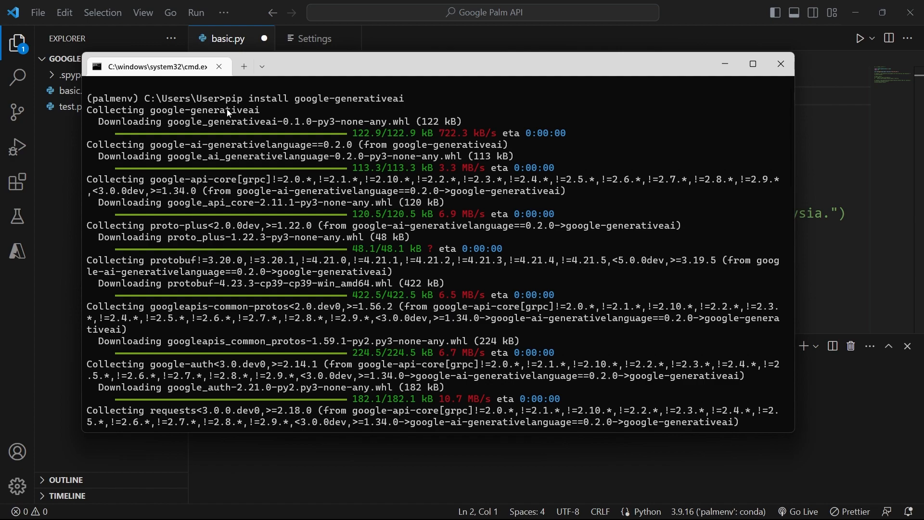
mouse_move(422, 136)
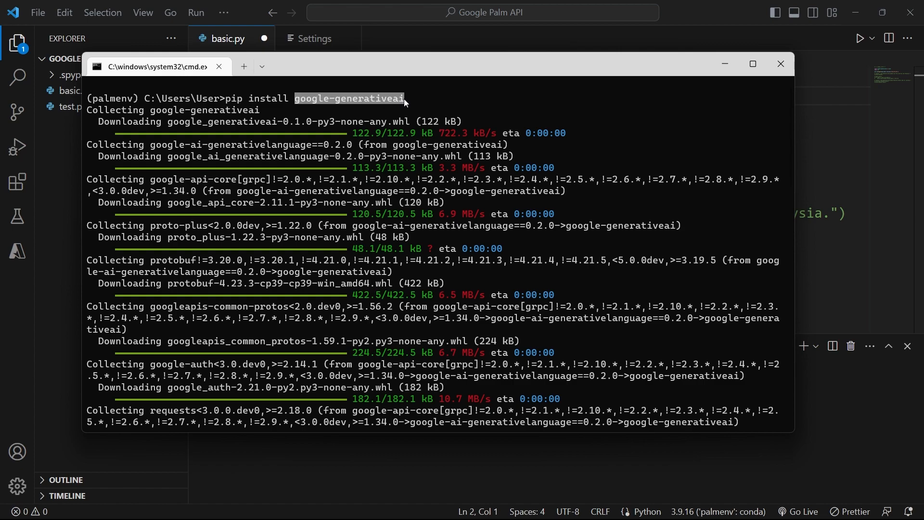
mouse_move(317, 112)
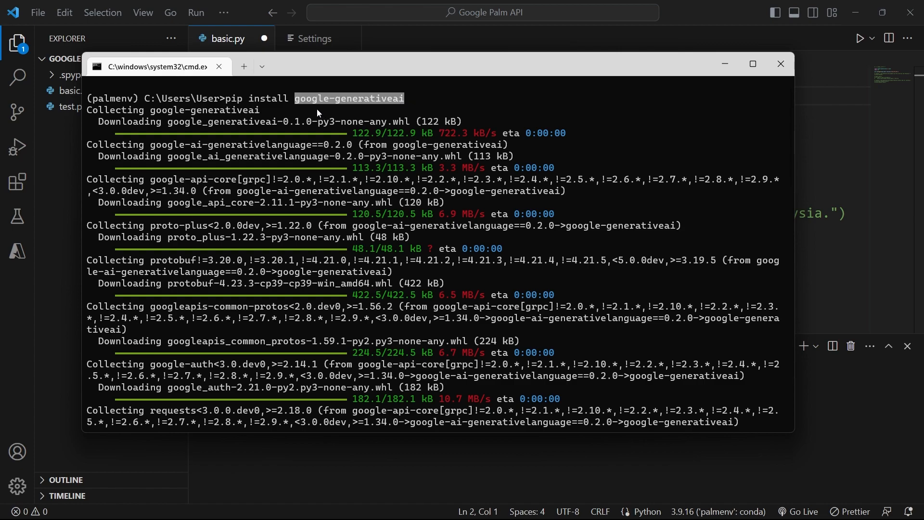
mouse_move(274, 110)
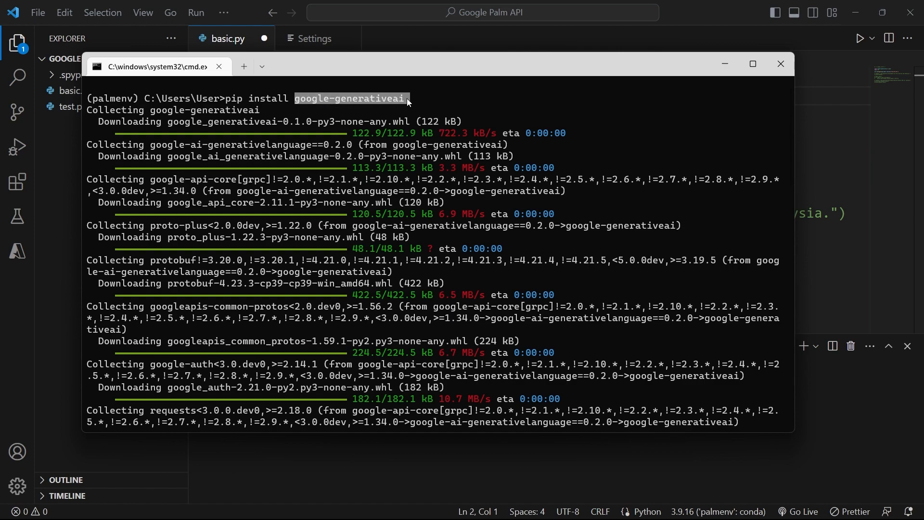
mouse_move(353, 106)
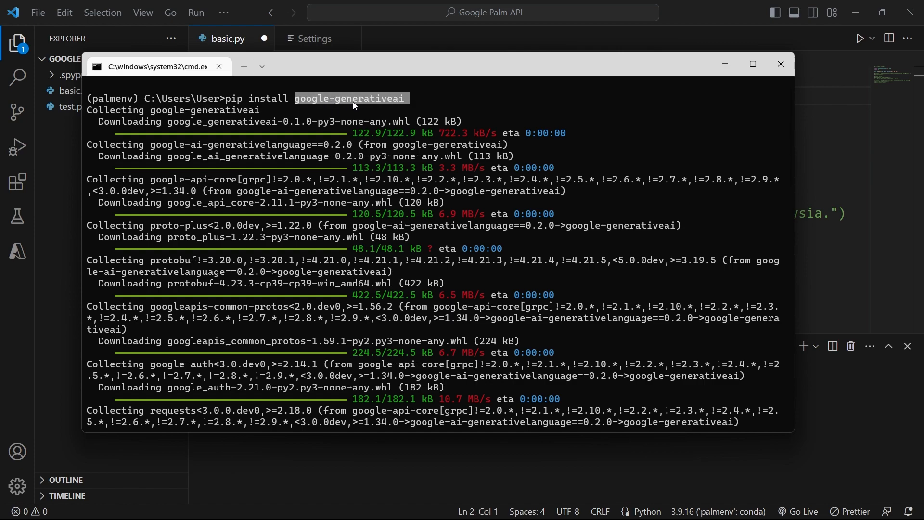
mouse_move(360, 110)
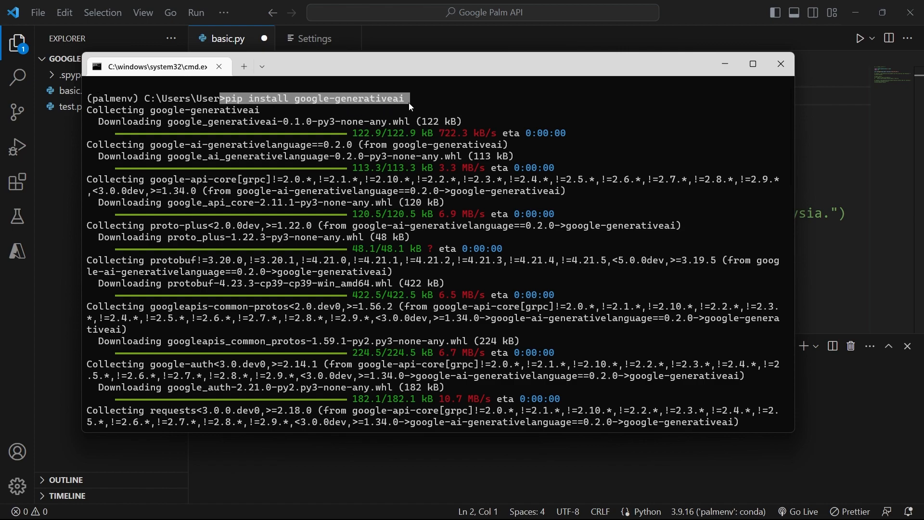
mouse_move(364, 140)
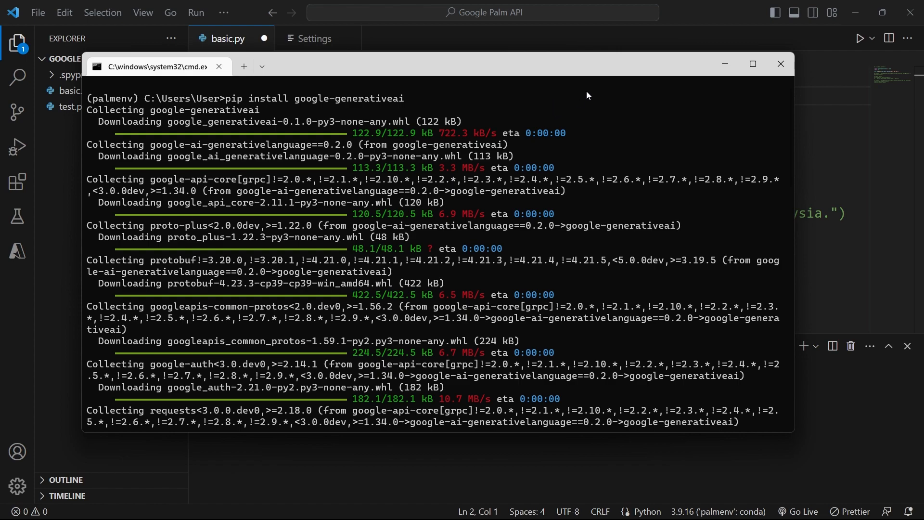
mouse_move(602, 137)
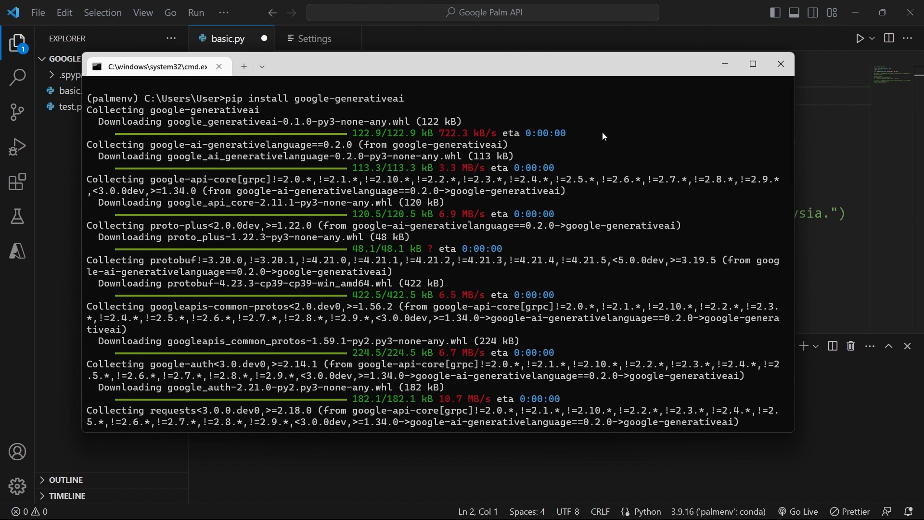
mouse_move(809, 182)
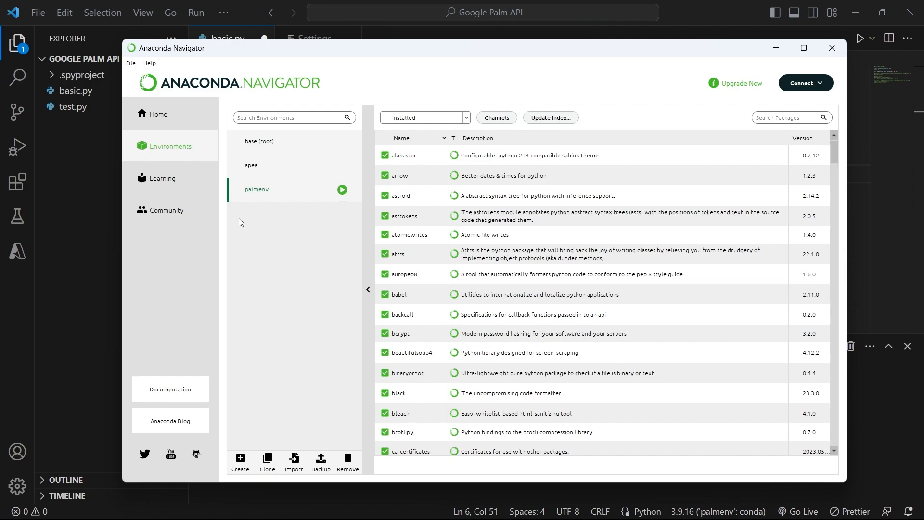
Step: Switch the Home applications list to palmenv and scroll down the apps
click(158, 114)
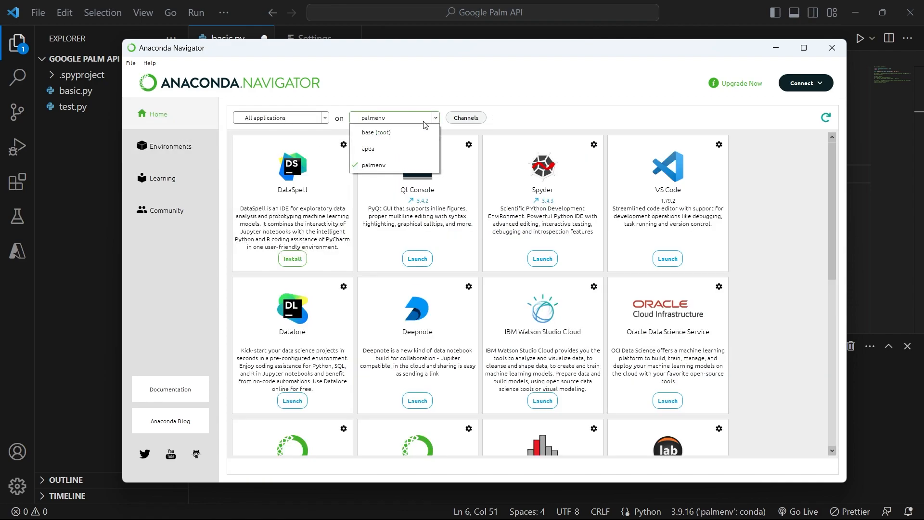
mouse_move(374, 165)
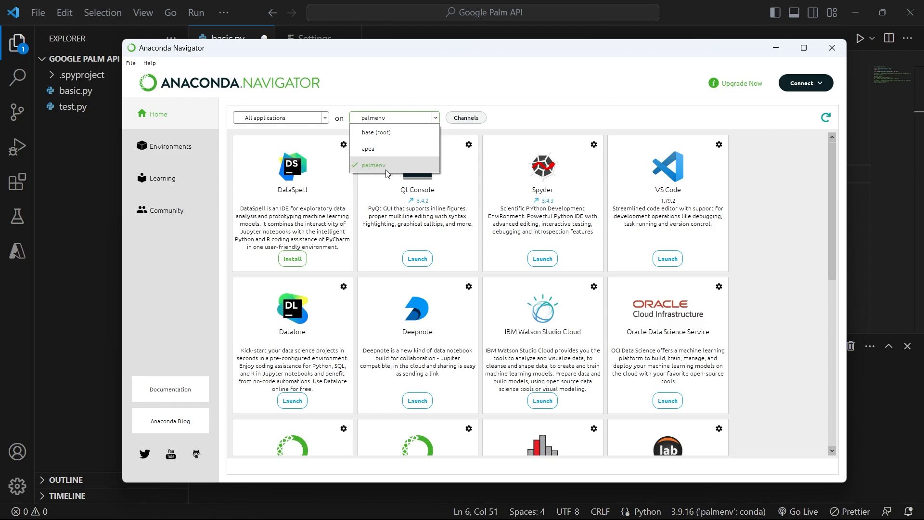
click(375, 165)
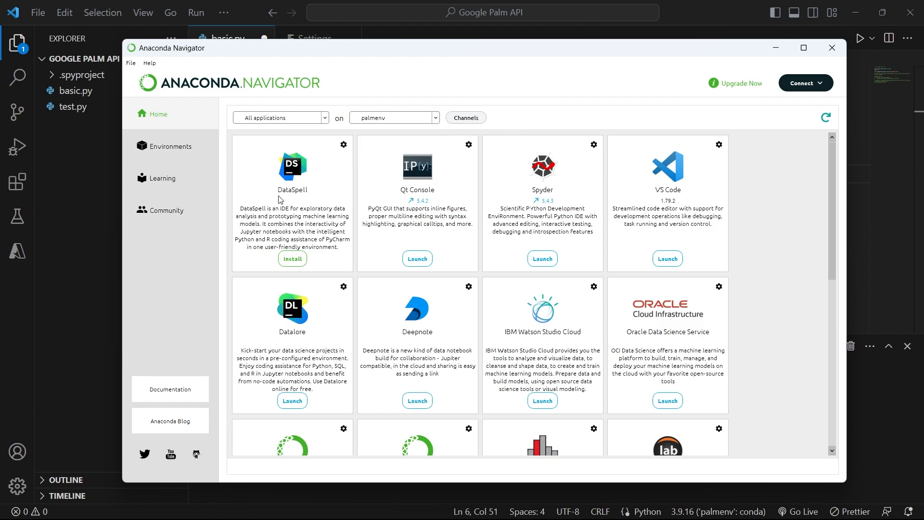
mouse_move(536, 190)
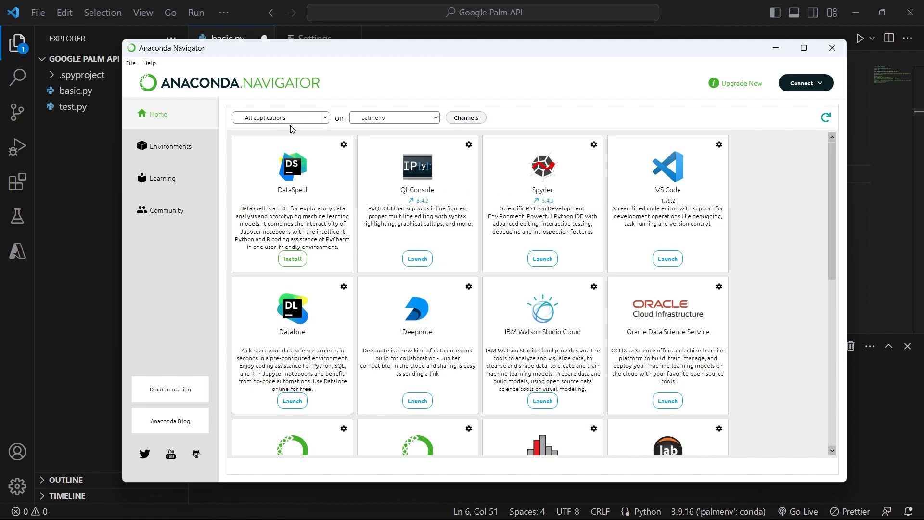
scroll(down, 3)
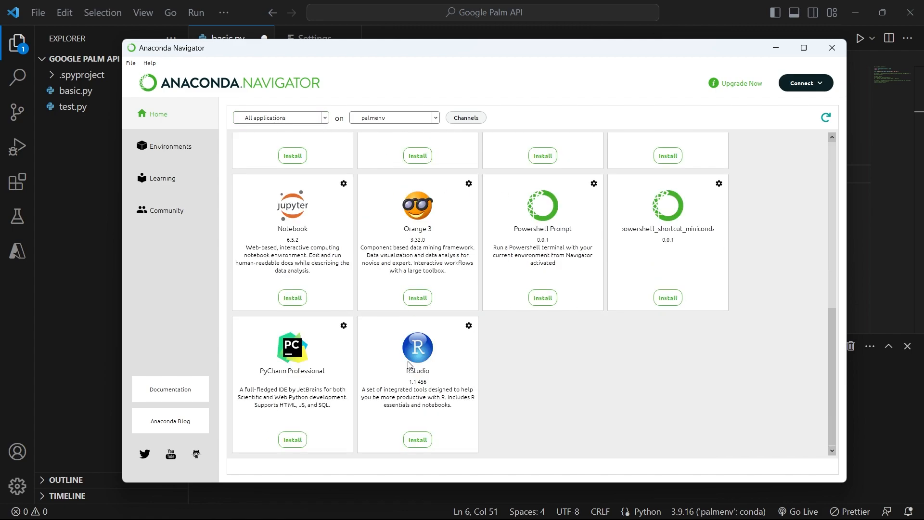
mouse_move(501, 402)
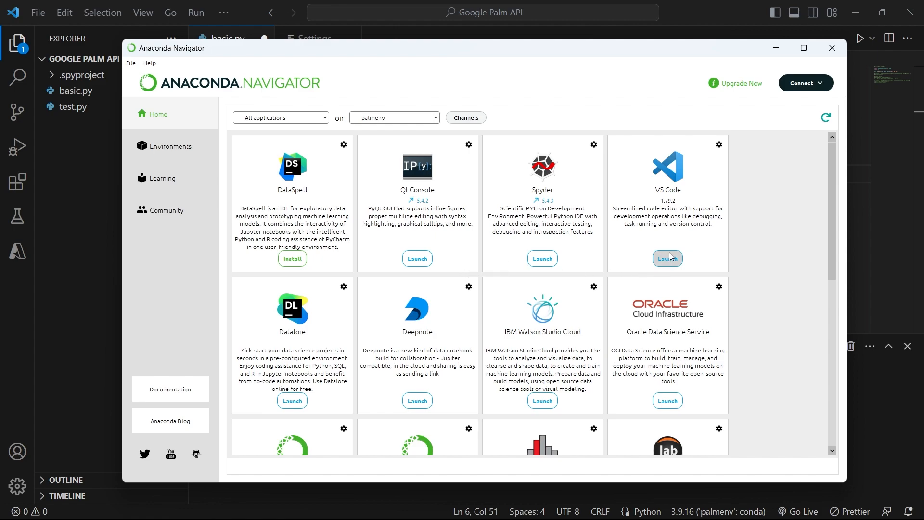
mouse_move(678, 256)
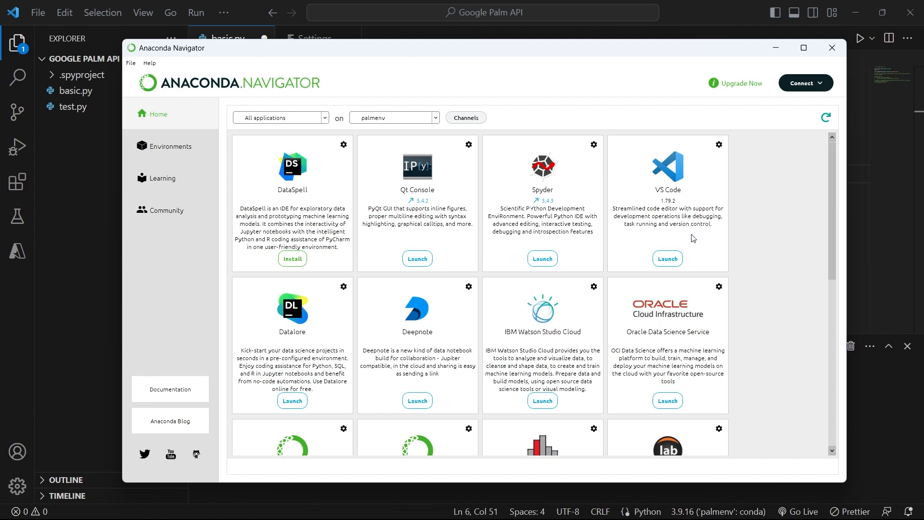
mouse_move(685, 218)
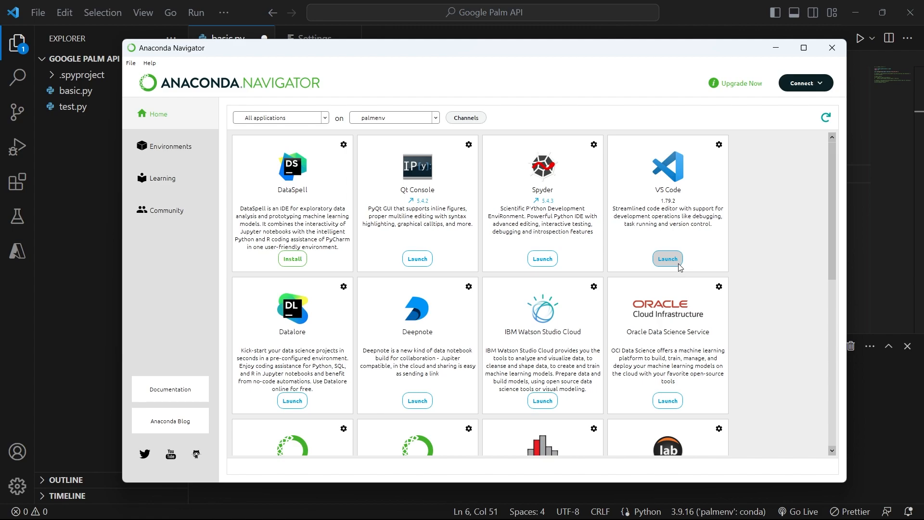
mouse_move(637, 276)
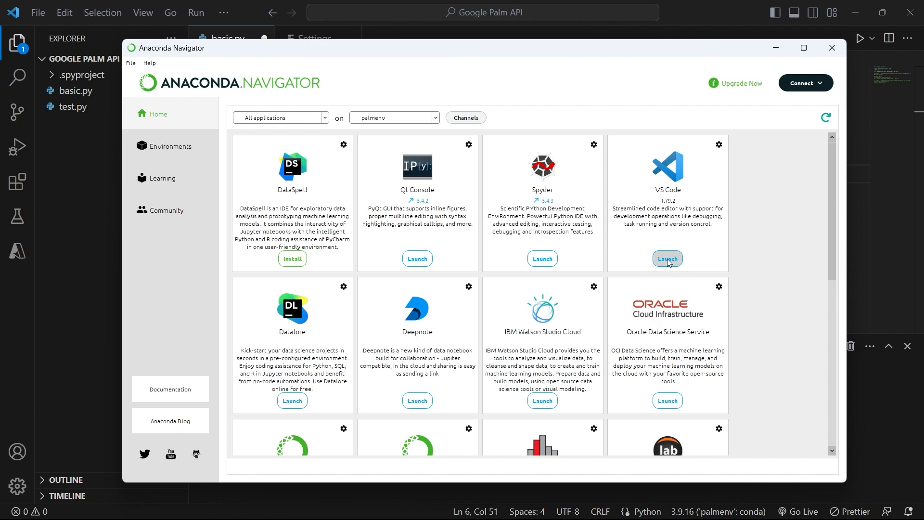
Step: Launch VS Code from palmenv, bringing up basic.py with an empty terminal
click(831, 48)
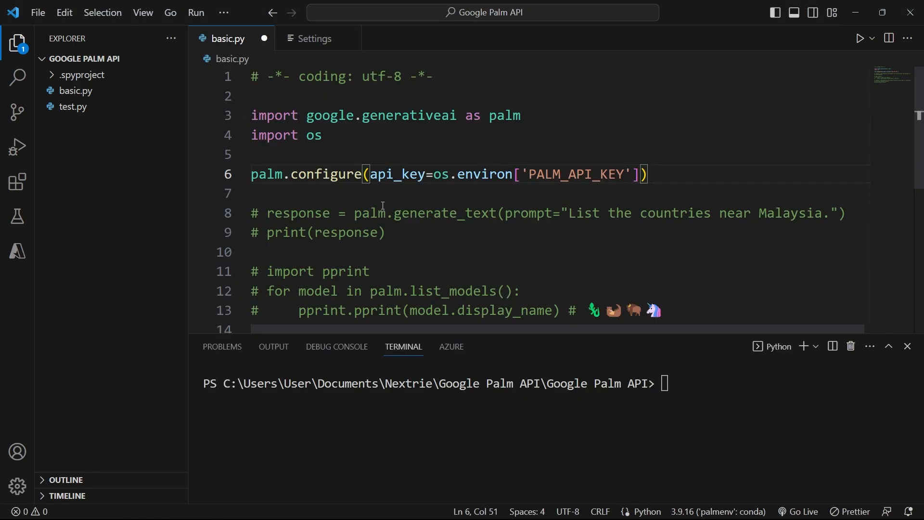
mouse_move(548, 345)
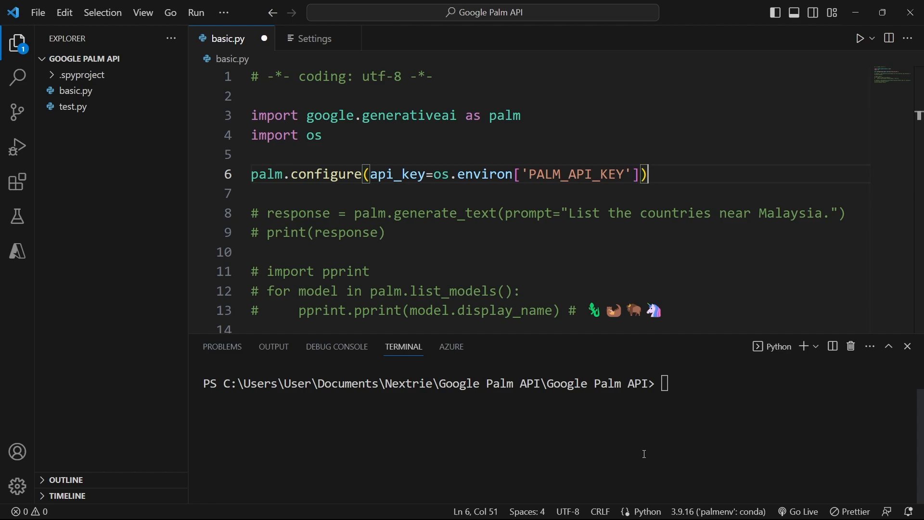
mouse_move(683, 473)
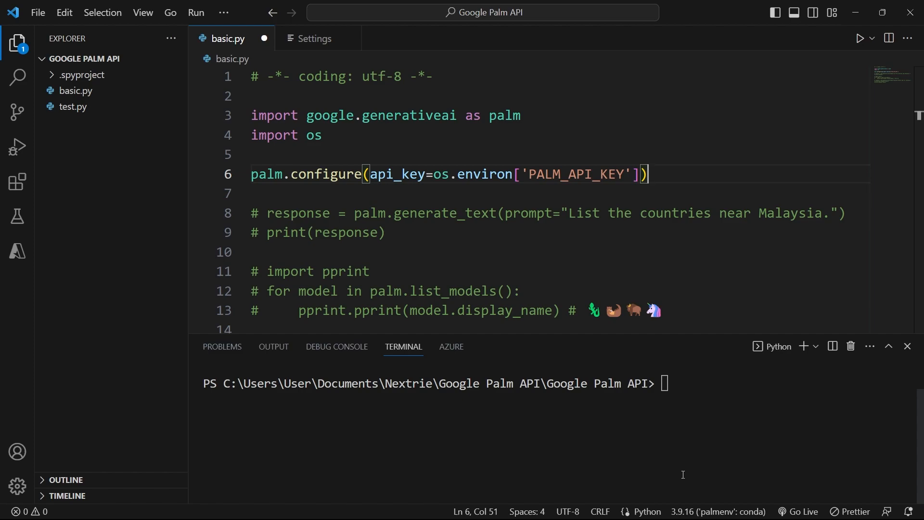
mouse_move(691, 475)
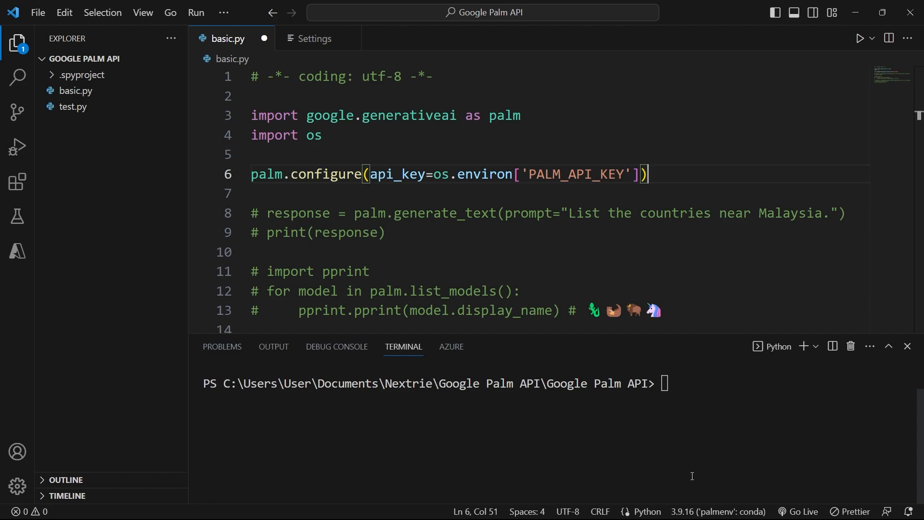
mouse_move(700, 480)
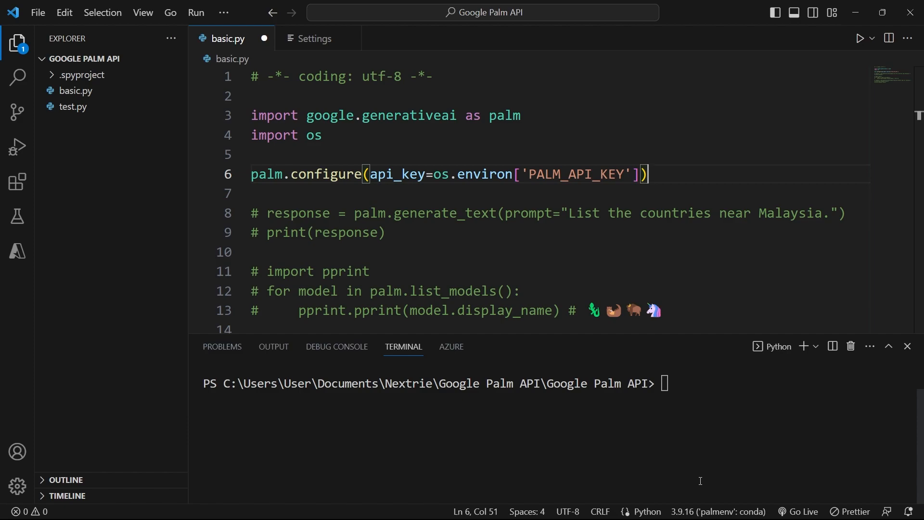
mouse_move(731, 451)
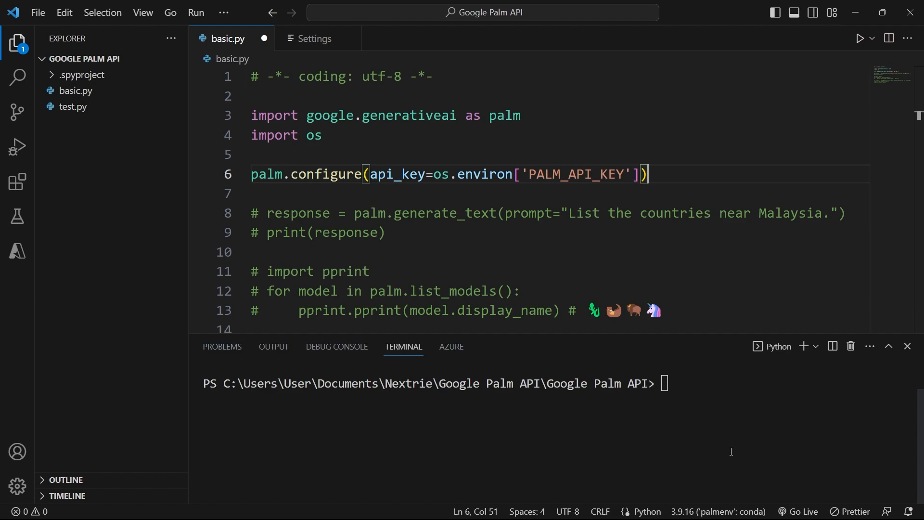
mouse_move(570, 181)
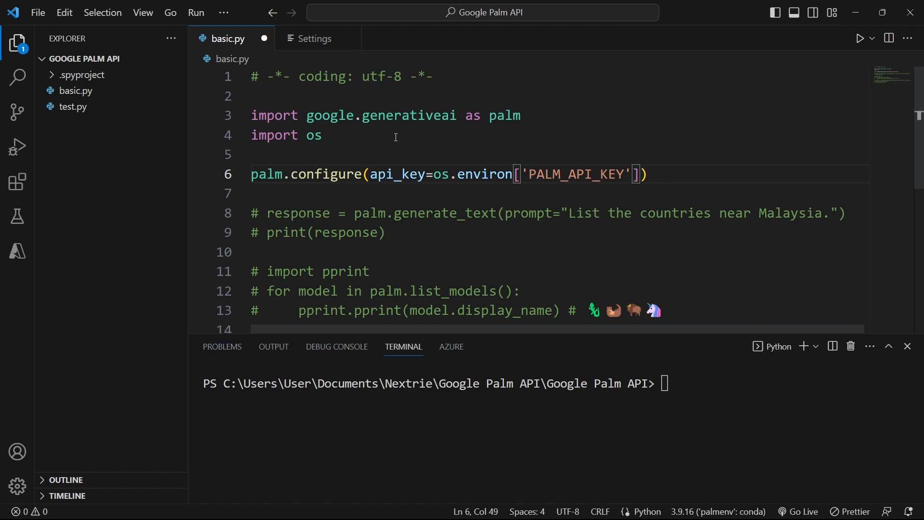
mouse_move(455, 160)
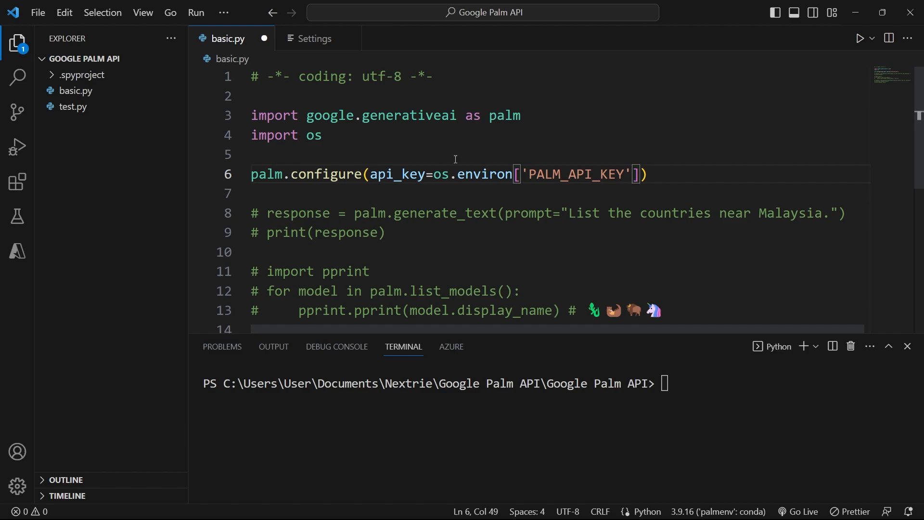